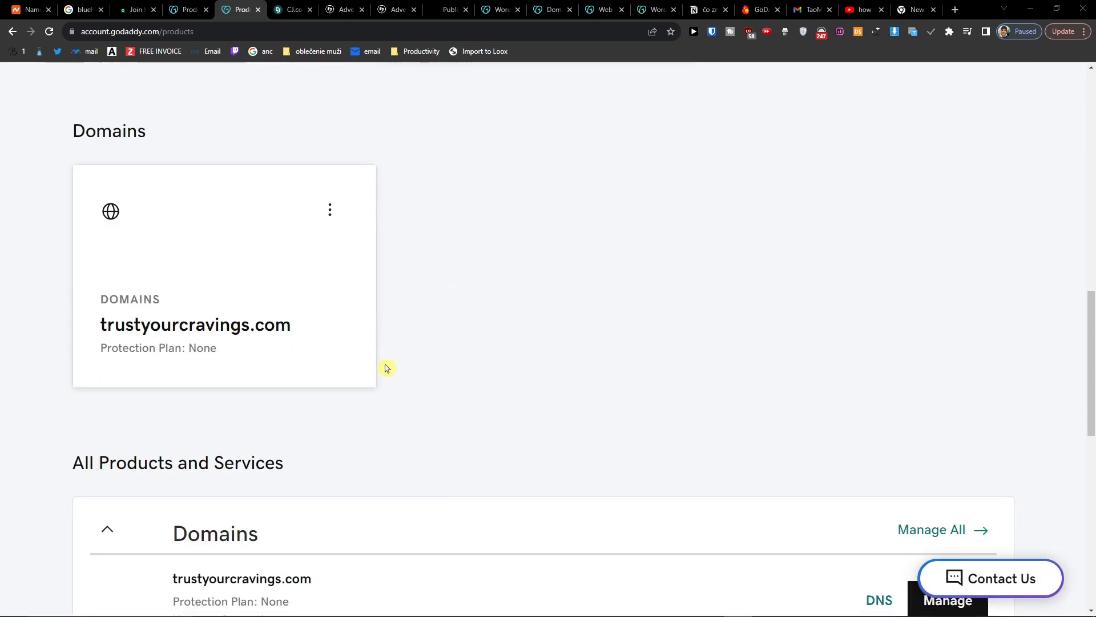
- Go to My Products from the GoDaddy account menu
scroll("down", 3)
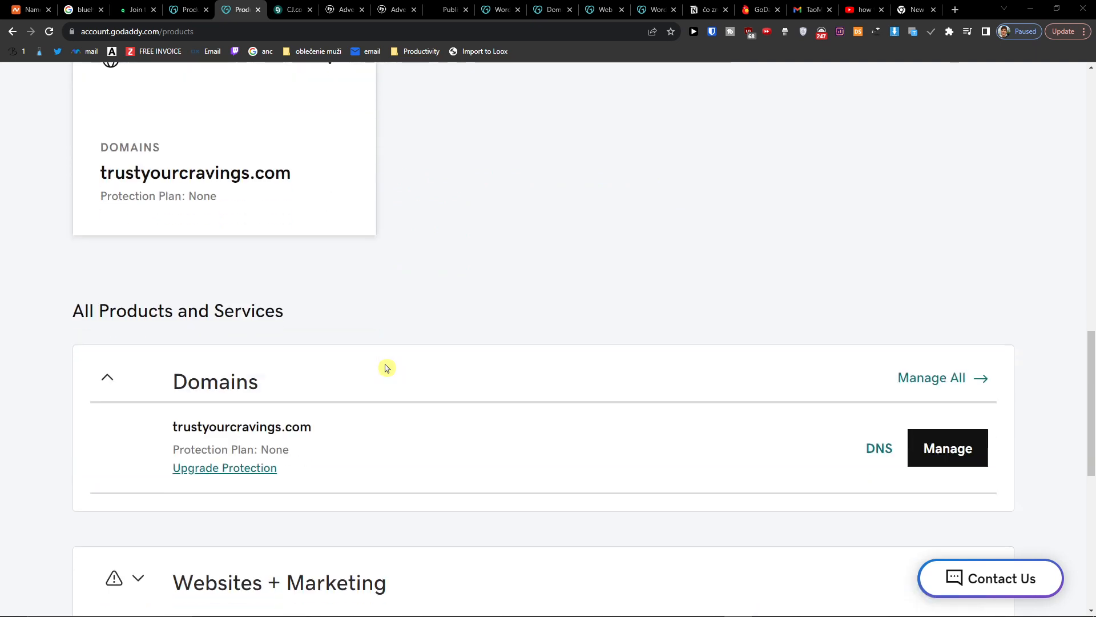
scroll("down", 3)
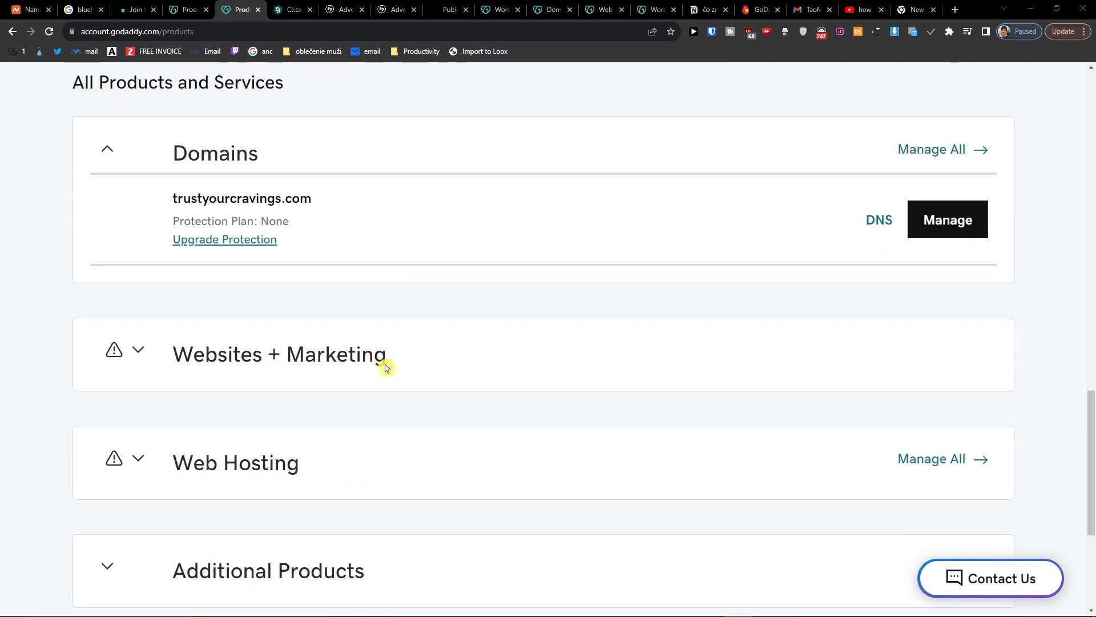
scroll("down", 3)
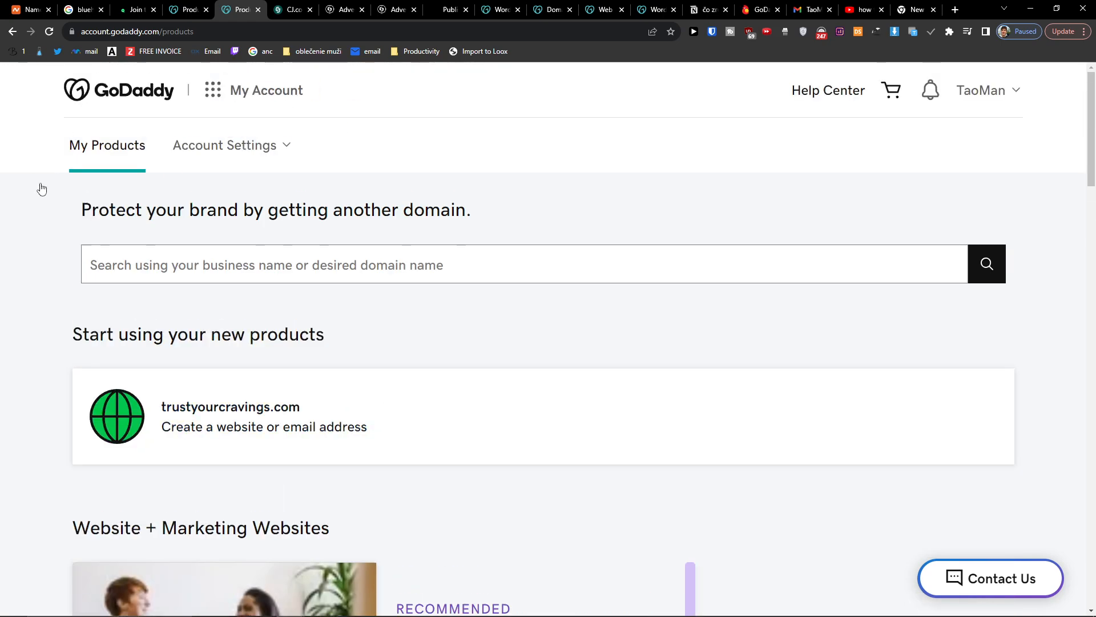
left_click(983, 89)
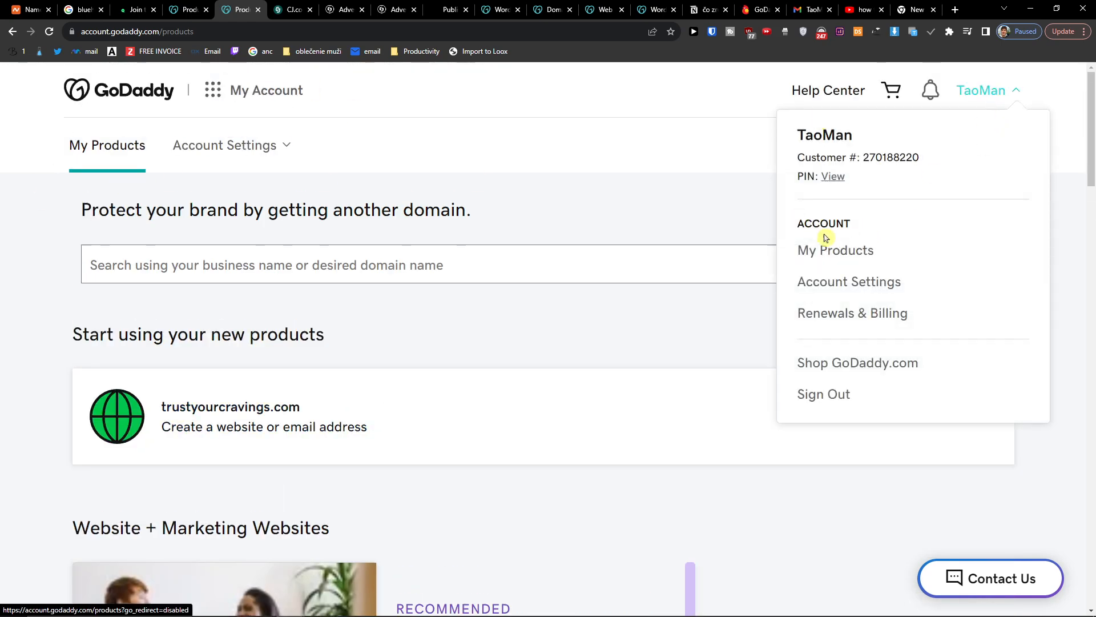
left_click(834, 250)
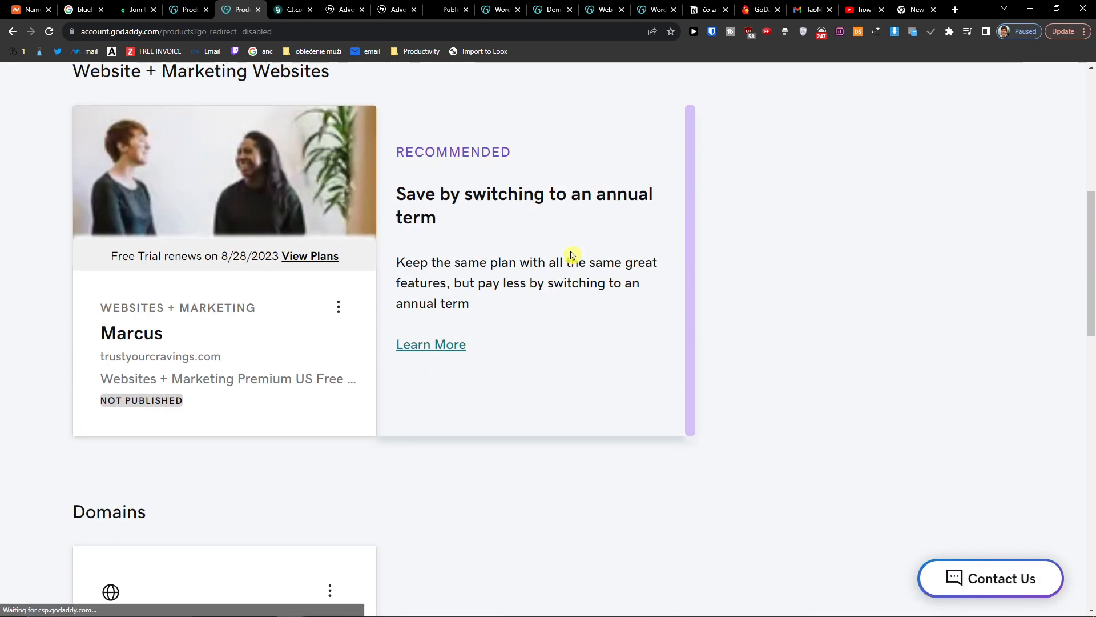
- Expand Web Hosting under All Products and Services to show the Economy Linux Hosting plan
scroll("down", 3)
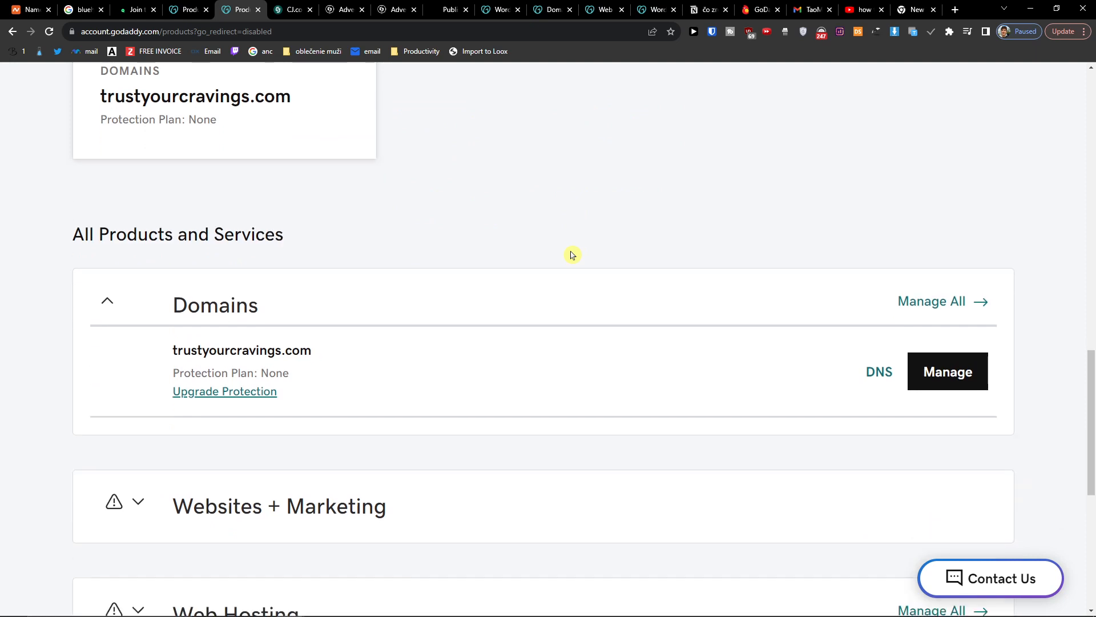
scroll("down", 3)
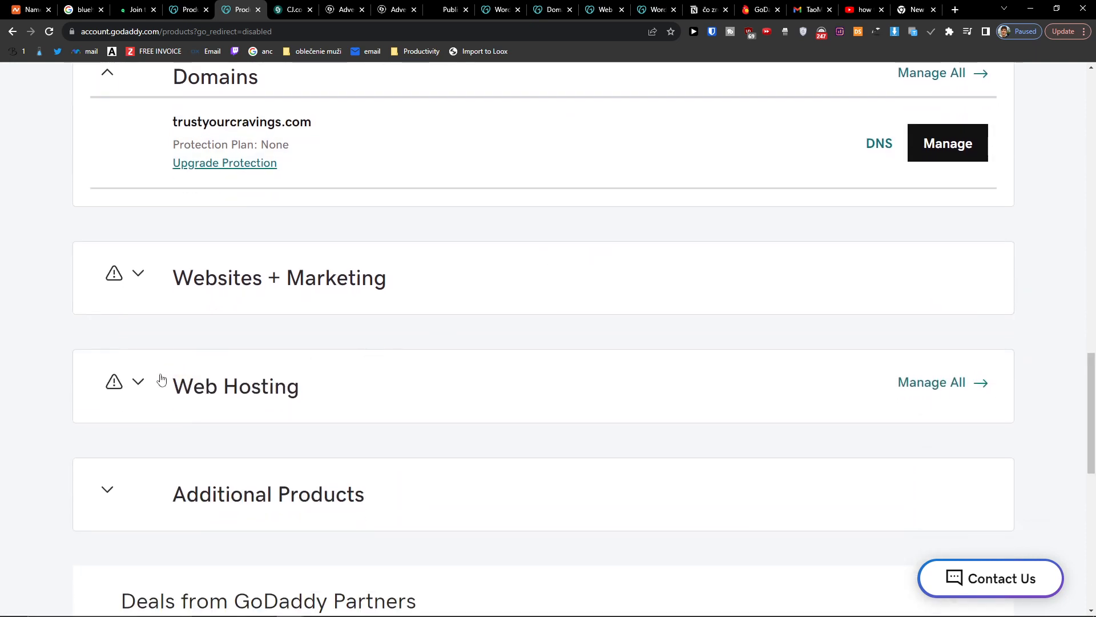
left_click(138, 381)
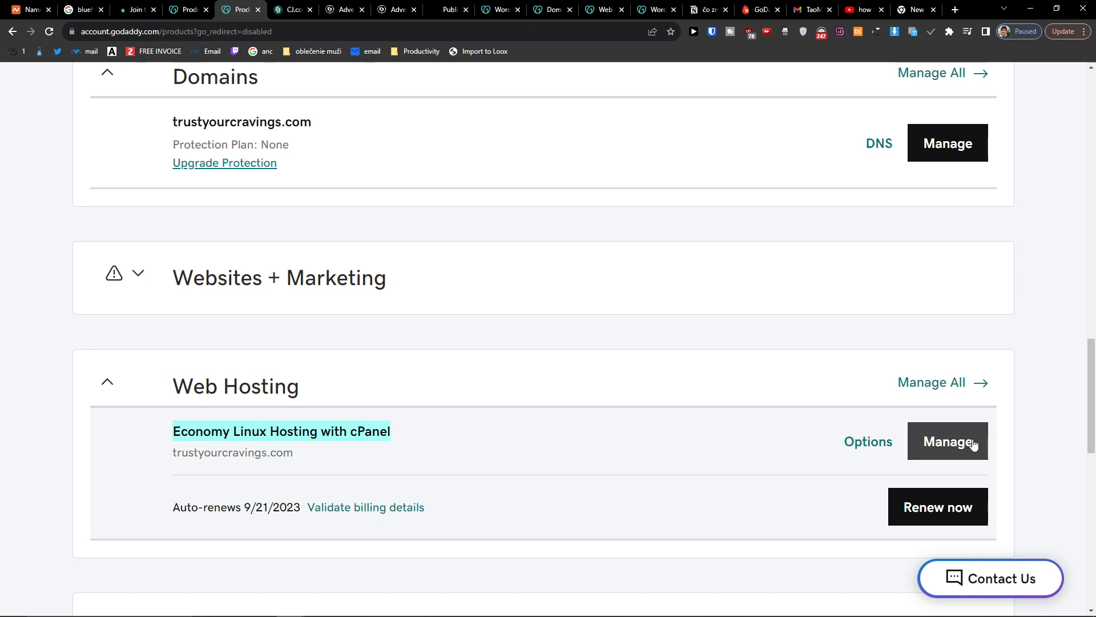
- Manage the Economy Linux Hosting with cPanel plan and look over its hosting dashboard
left_click(947, 441)
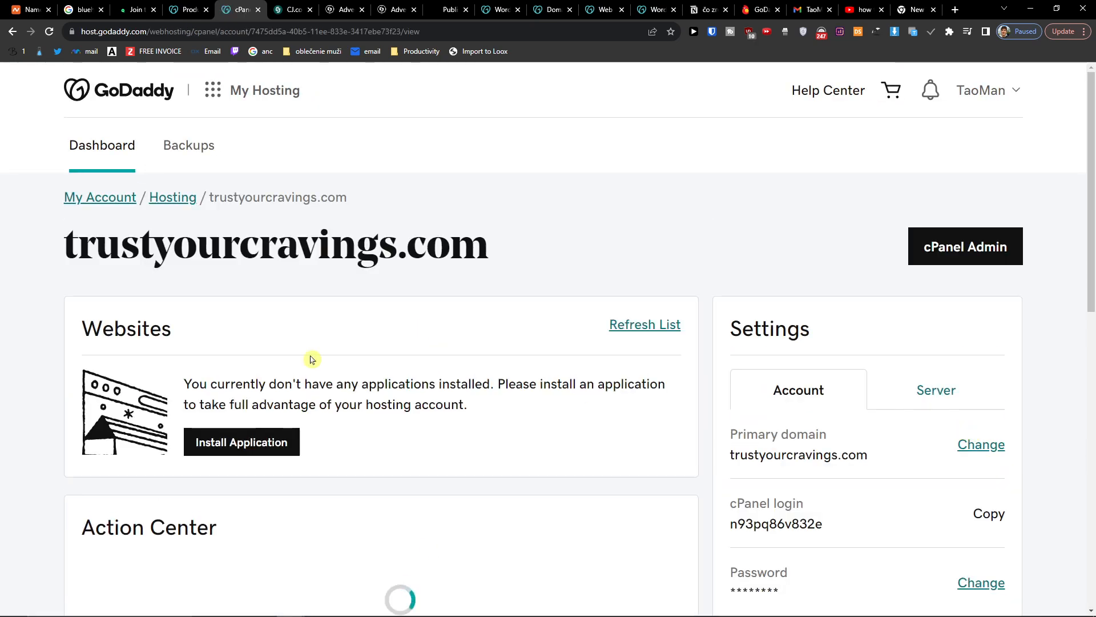
scroll("down", 3)
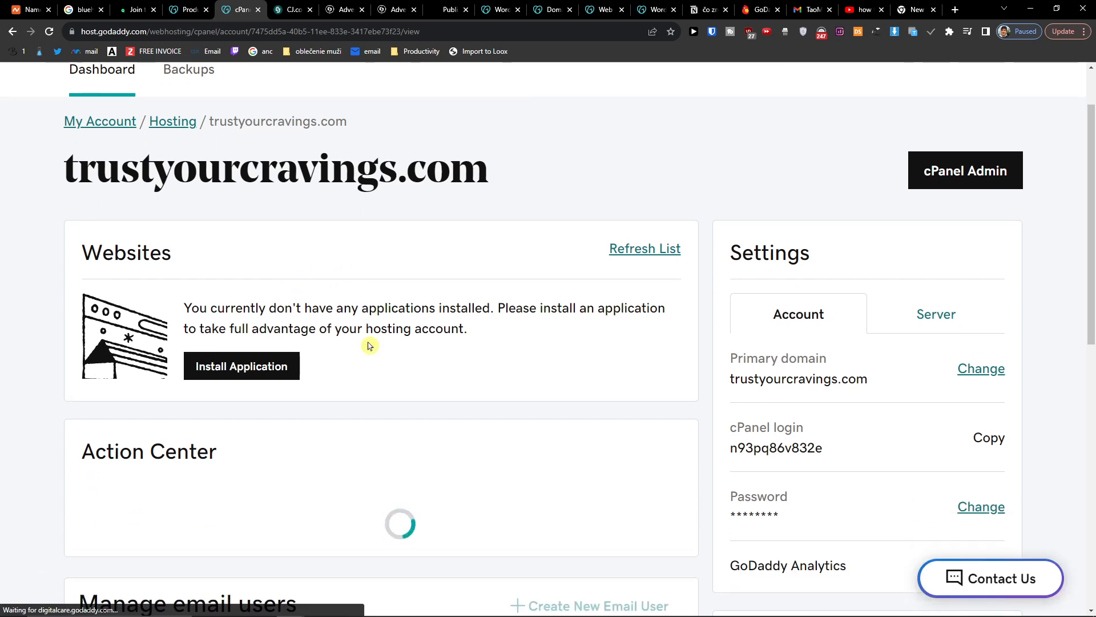
scroll("down", 3)
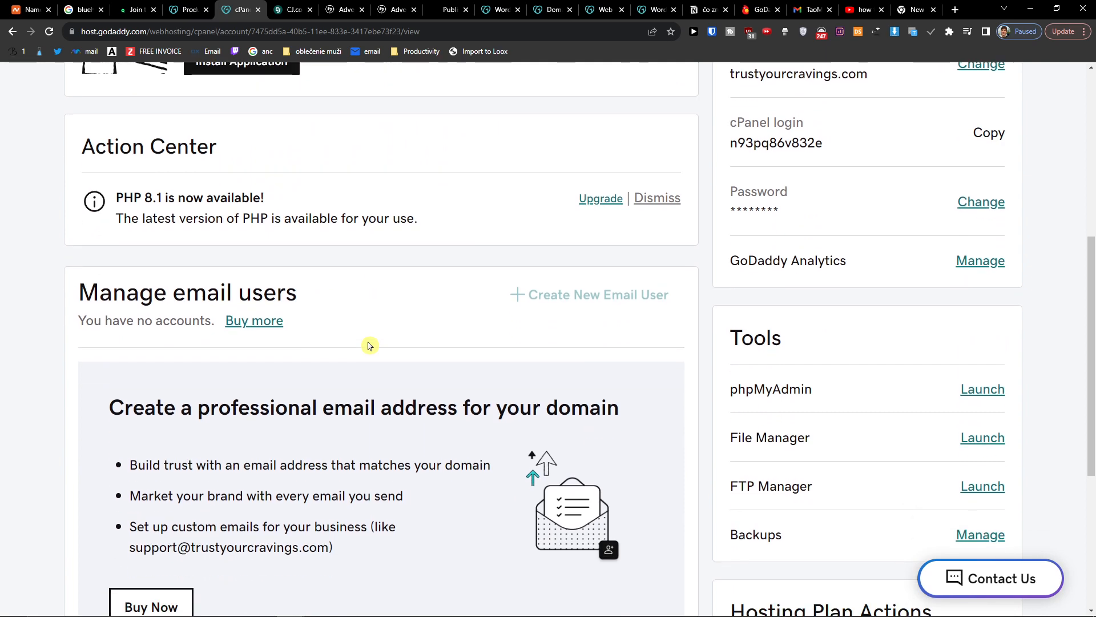
scroll("up", 3)
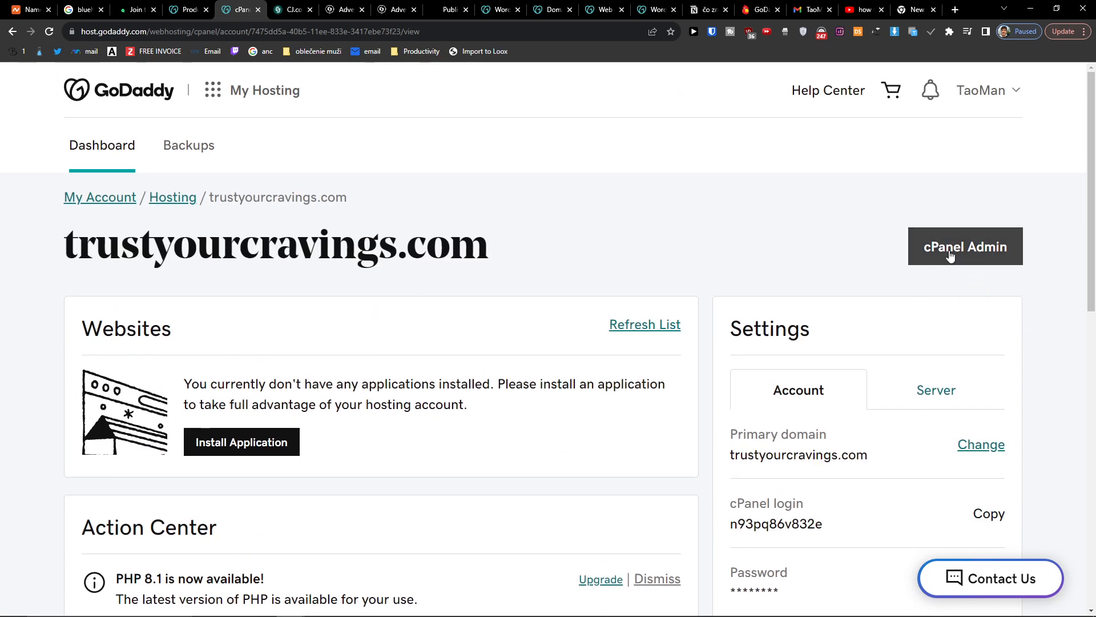
- Launch cPanel Admin for trustyourcravings.com from the hosting dashboard
left_click(965, 247)
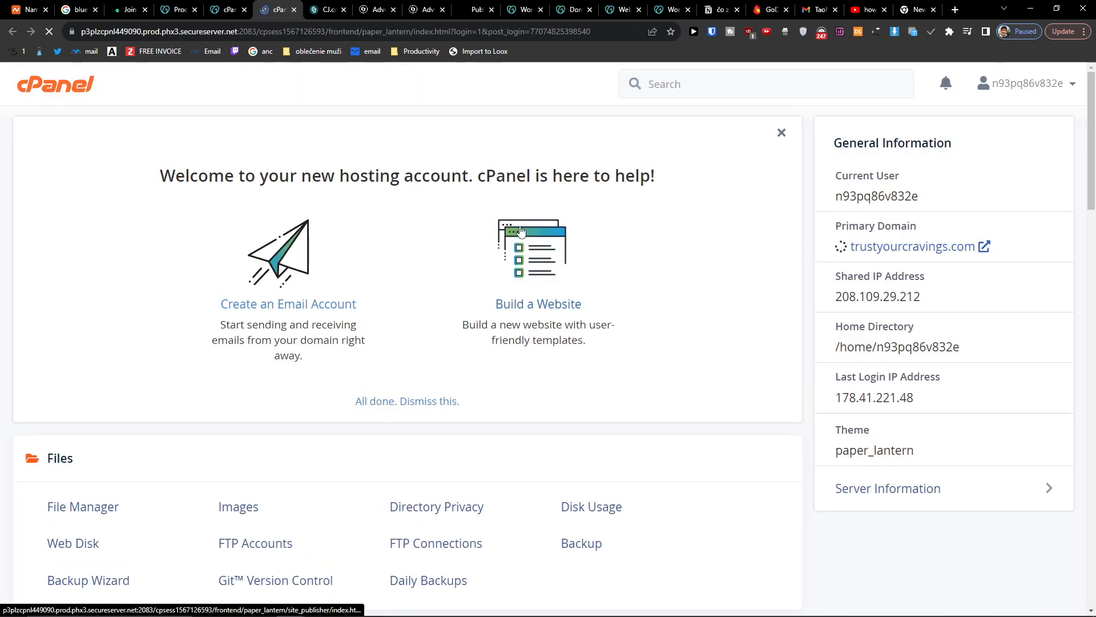
left_click_drag(160, 176, 580, 176)
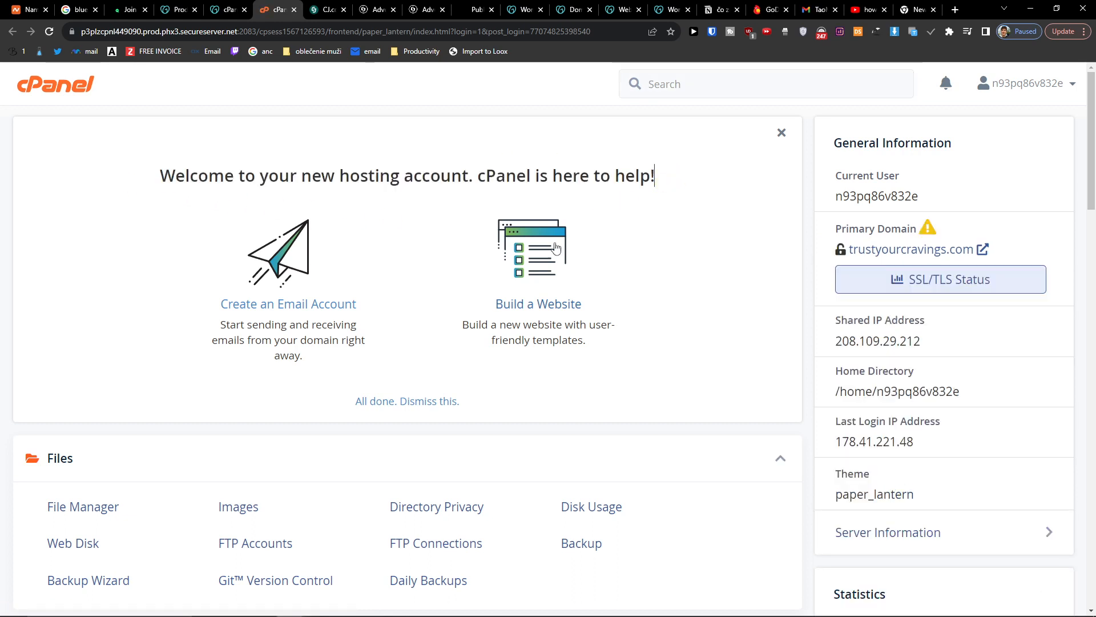
- Dismiss the cPanel welcome message and move down to the Applications section
left_click(406, 401)
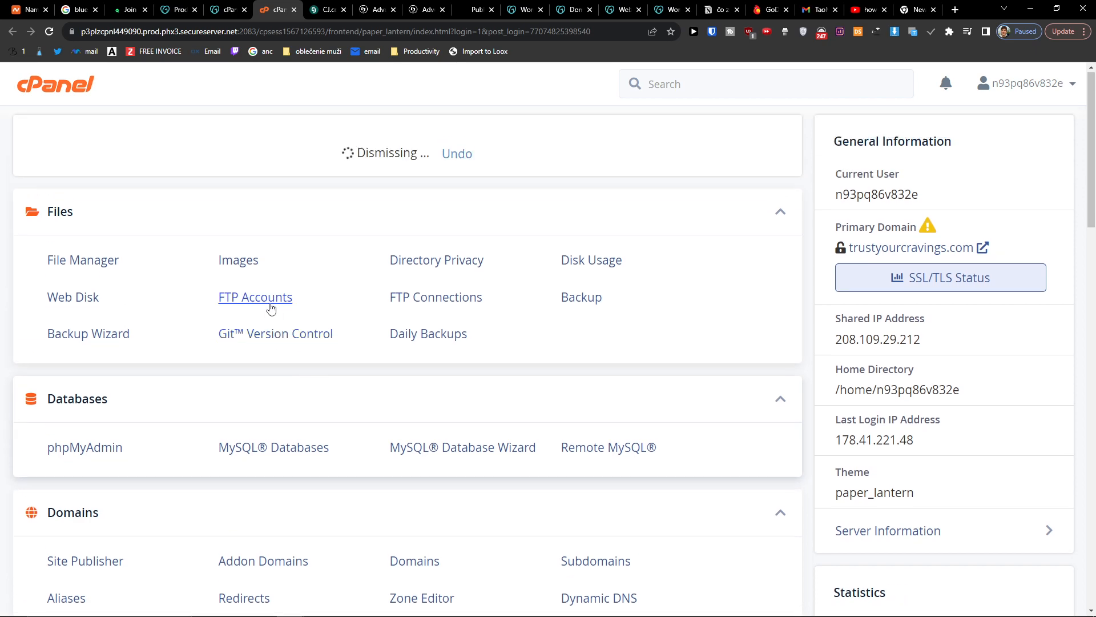
scroll("down", 3)
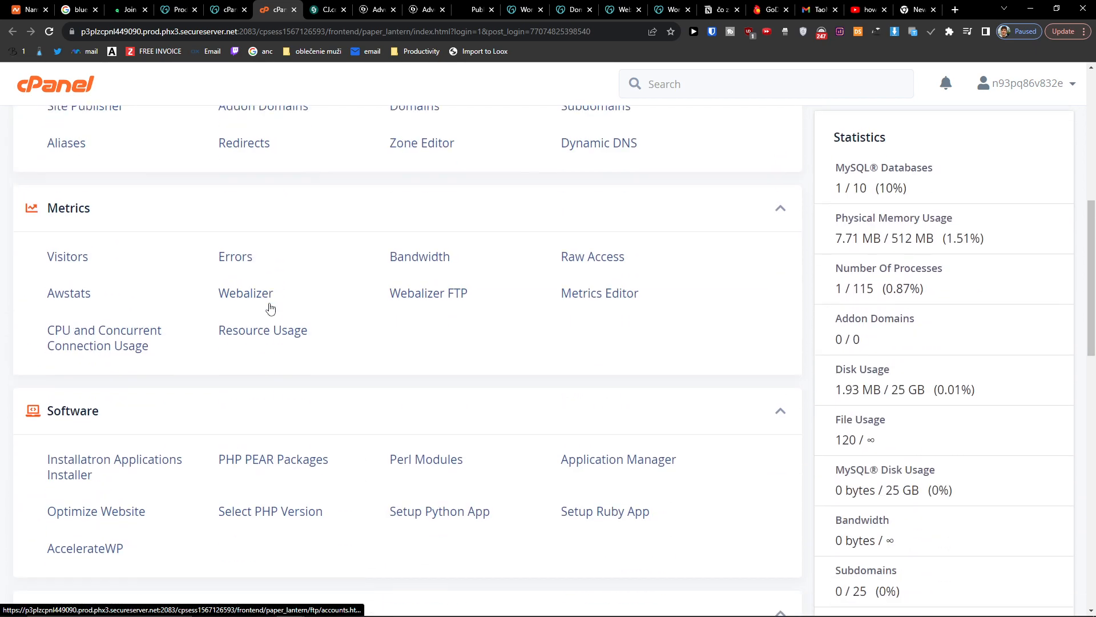
scroll("down", 3)
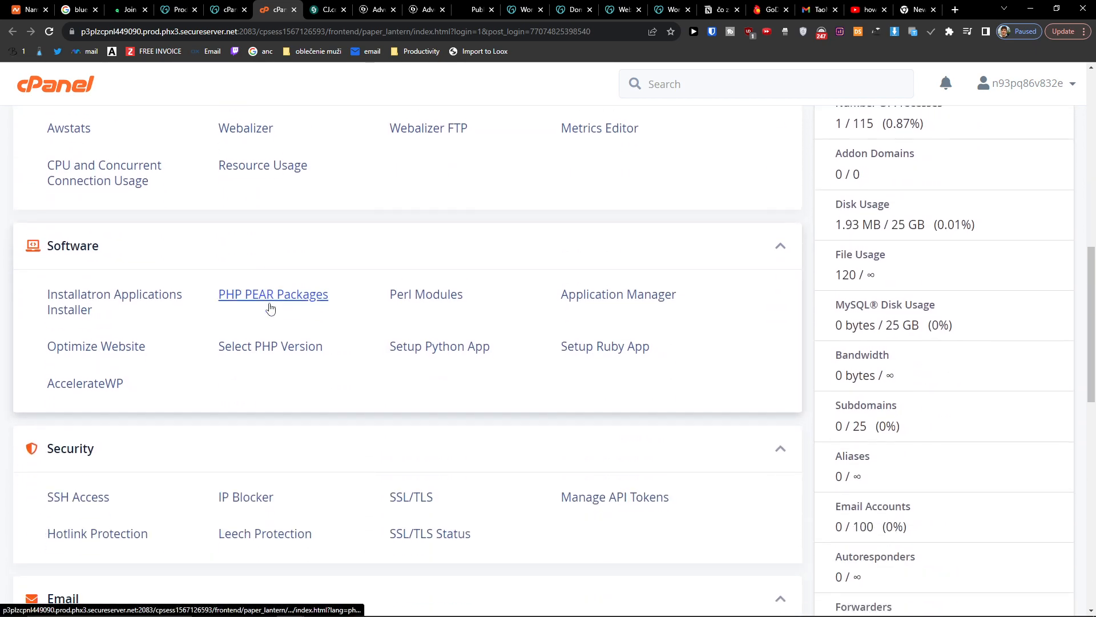
scroll("down", 3)
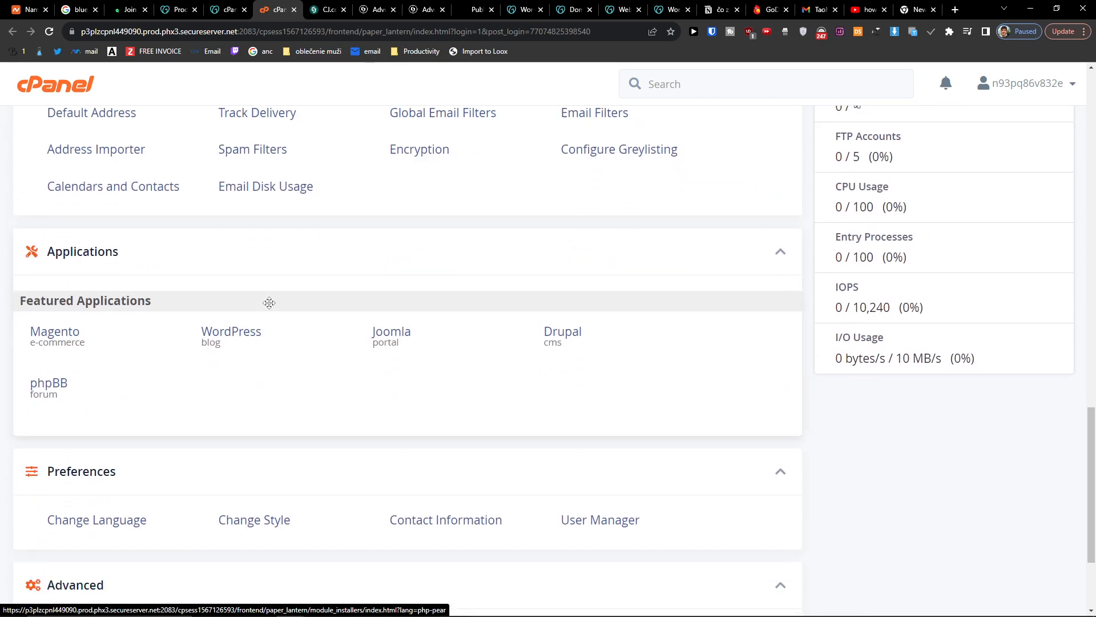
- Choose WordPress under Featured Applications to reach its Installatron page
left_click(230, 306)
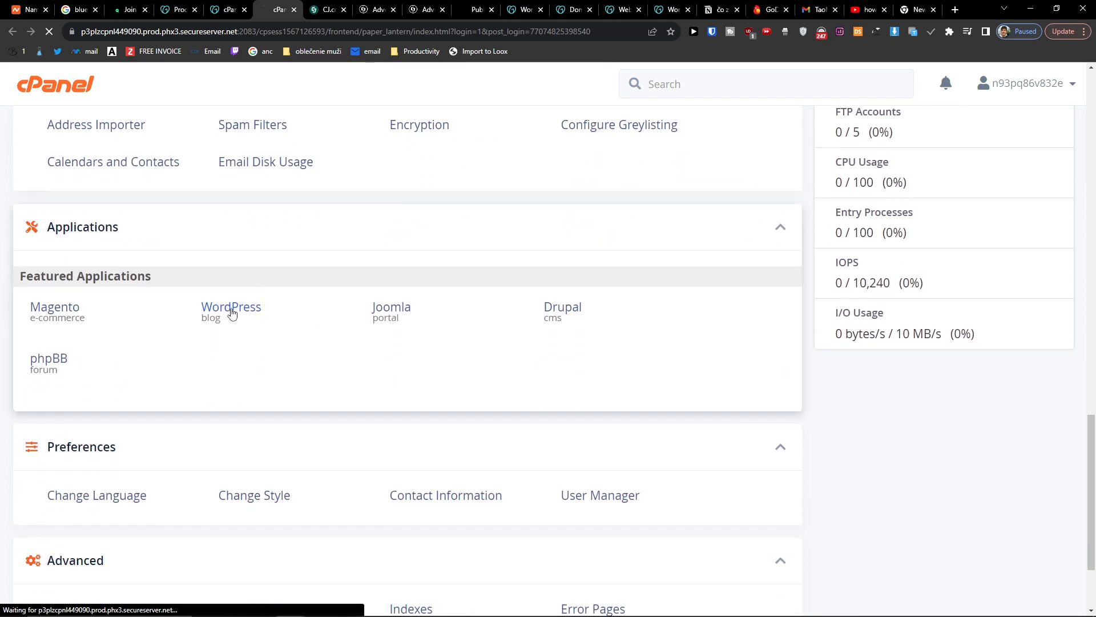
left_click(230, 306)
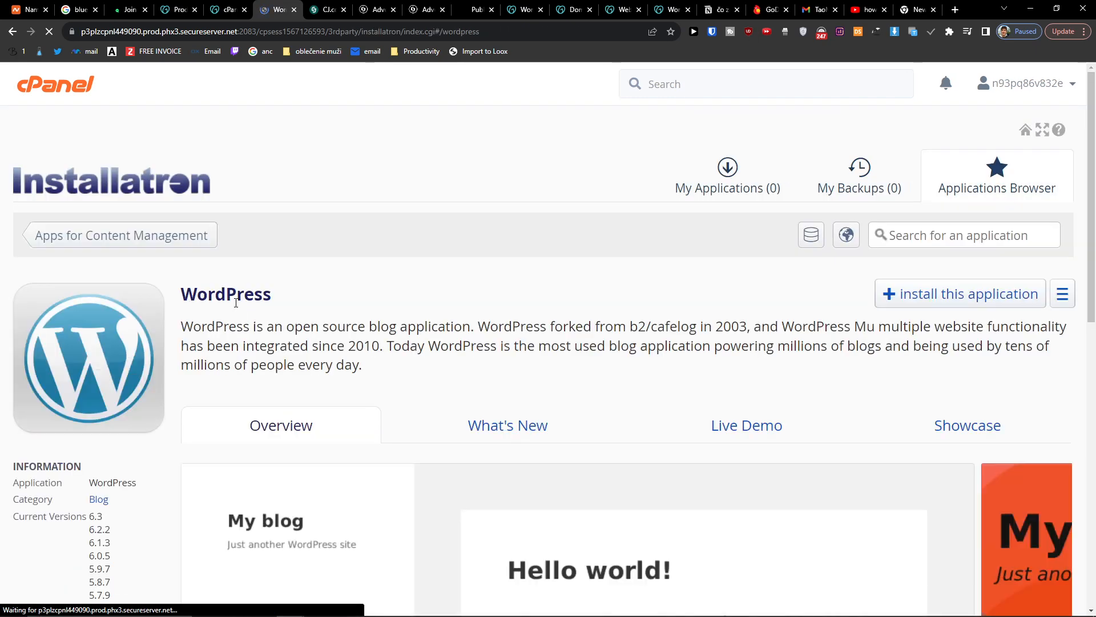